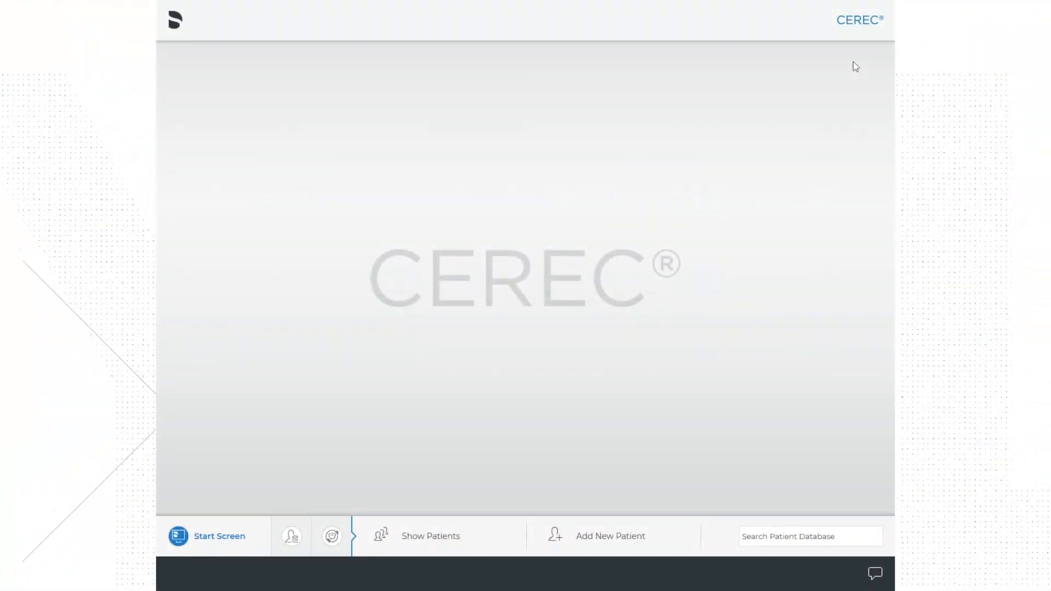
mouse_move(506, 86)
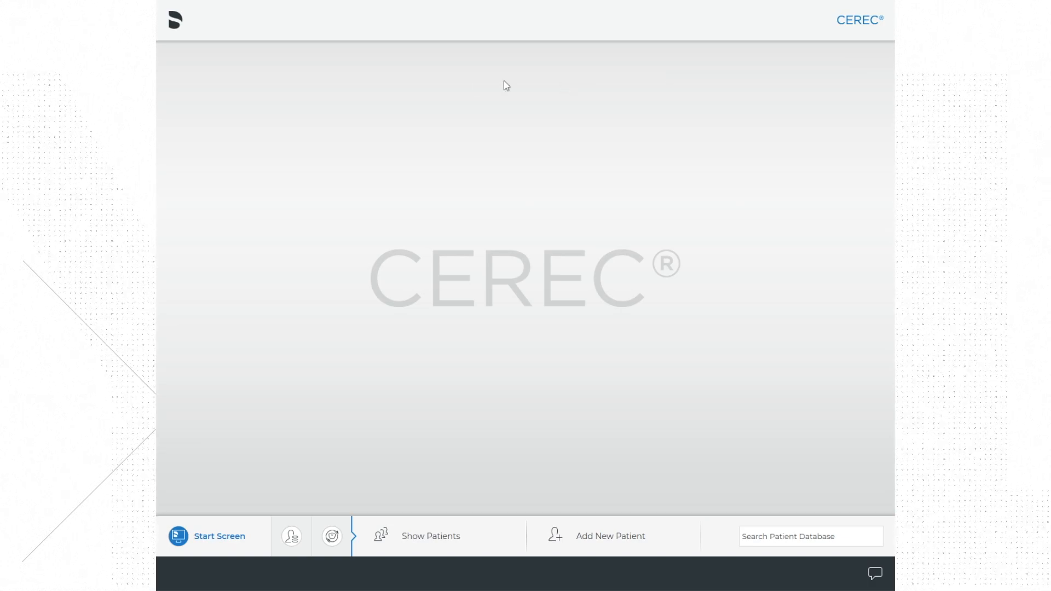
mouse_move(173, 25)
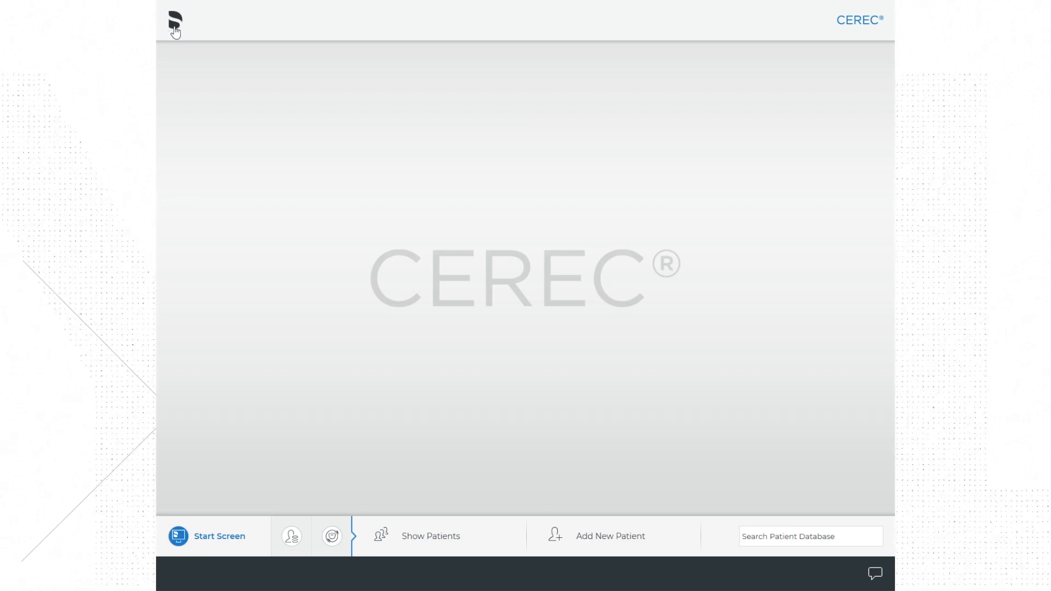
Open CEREC's main menu from the logo at the top left.
click(174, 22)
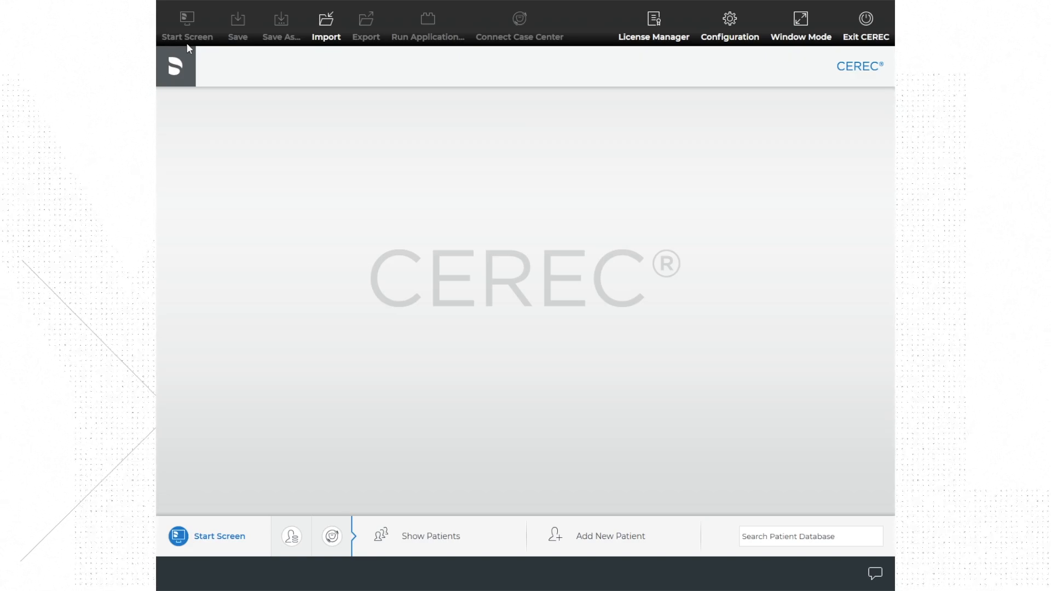
mouse_move(248, 41)
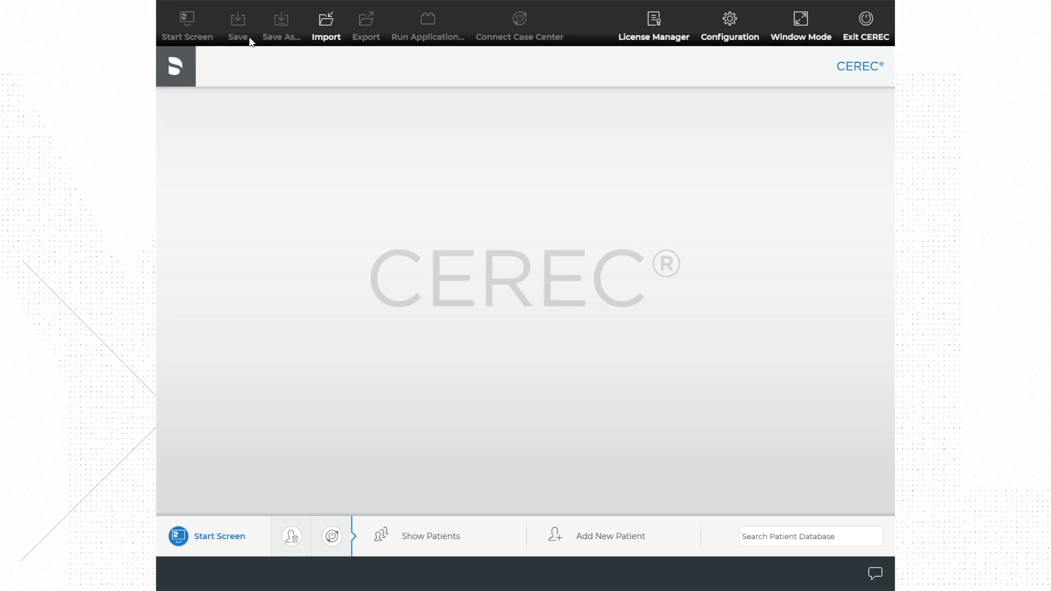
mouse_move(190, 45)
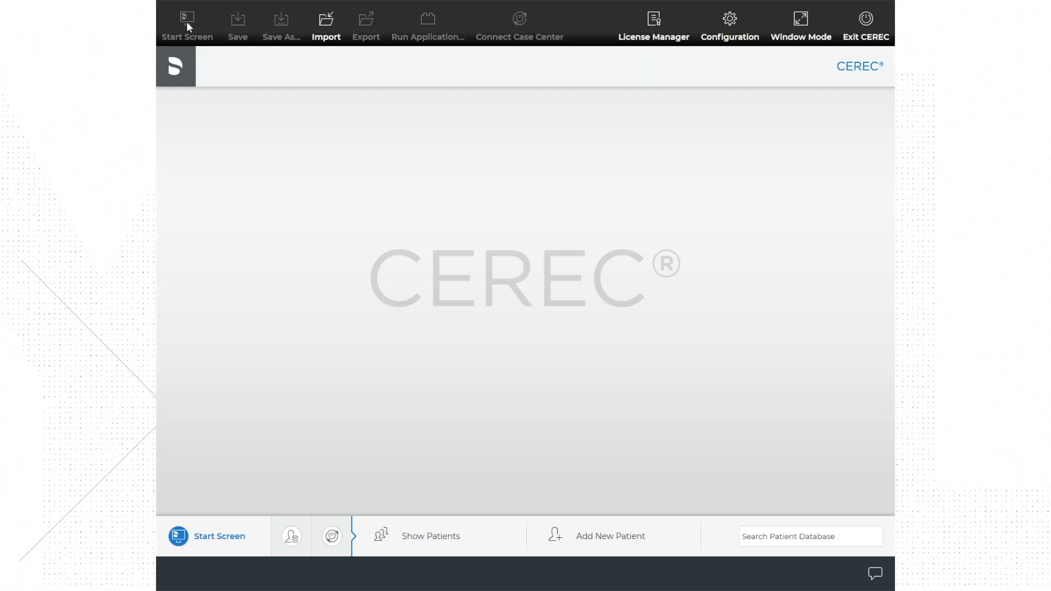
mouse_move(239, 44)
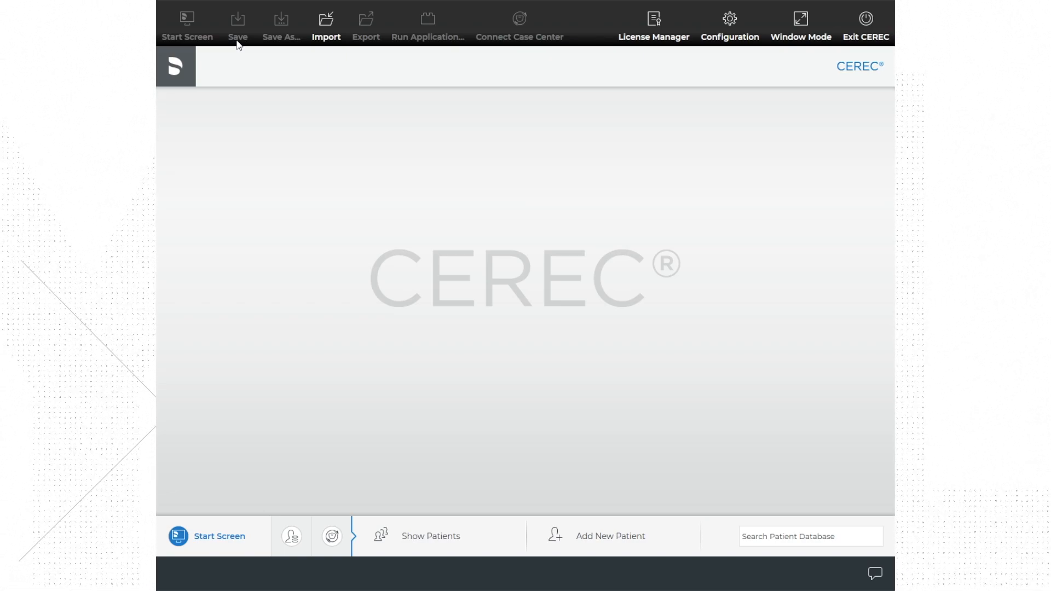
mouse_move(275, 45)
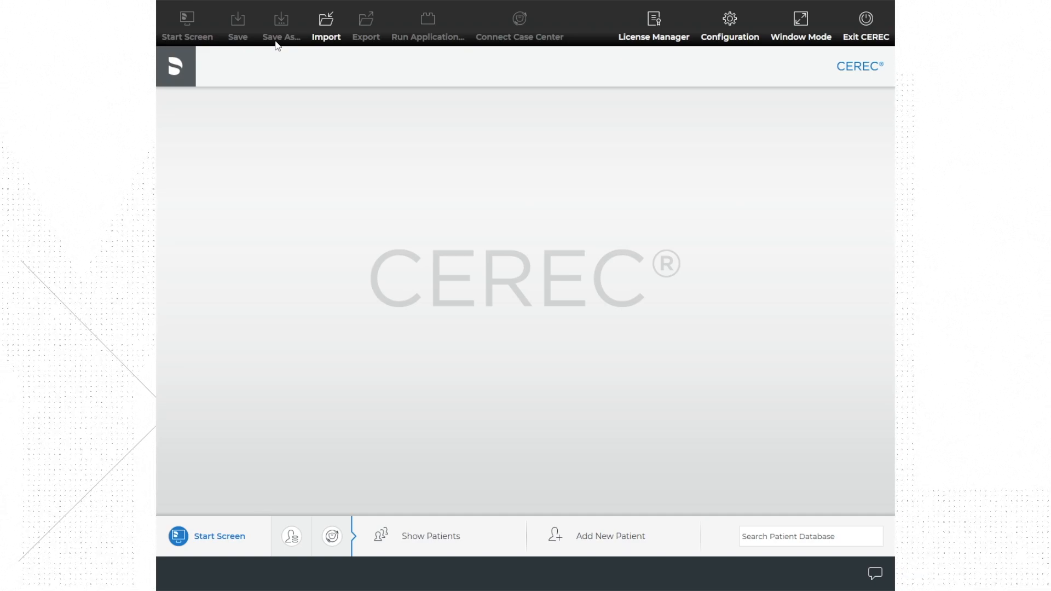
mouse_move(310, 52)
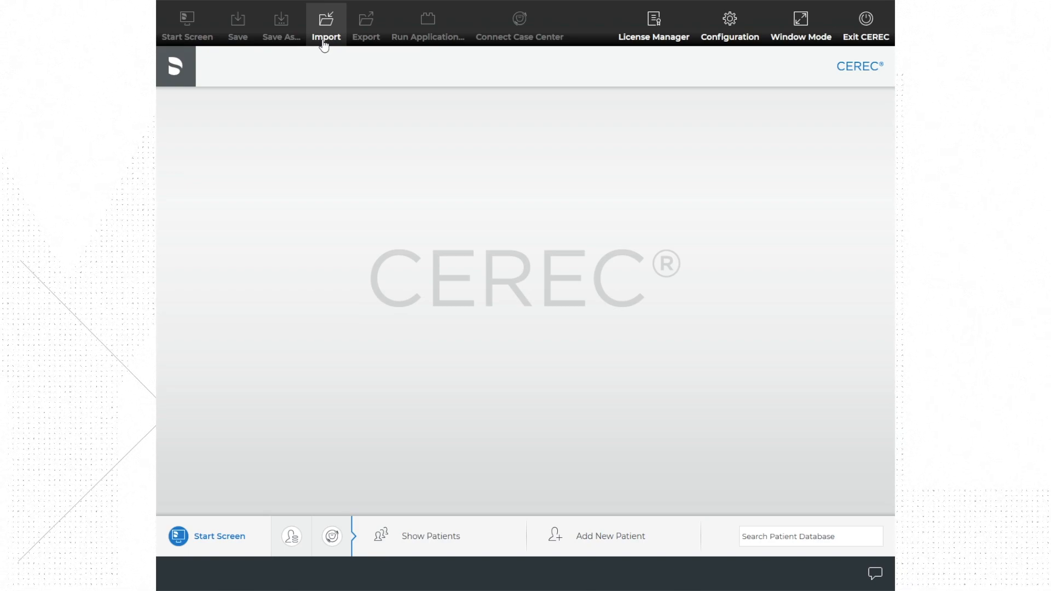
mouse_move(366, 42)
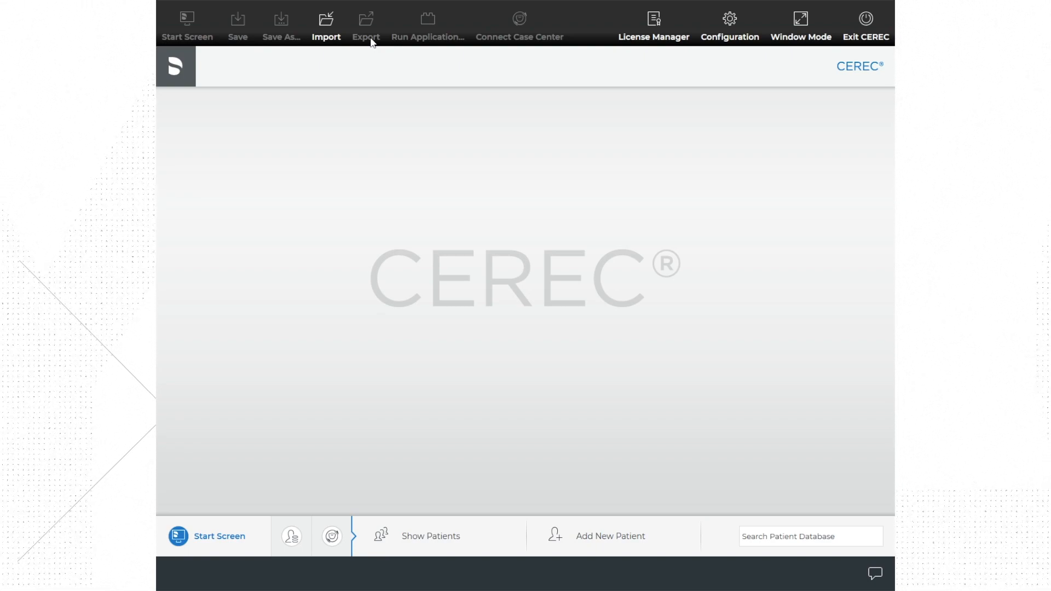
mouse_move(455, 60)
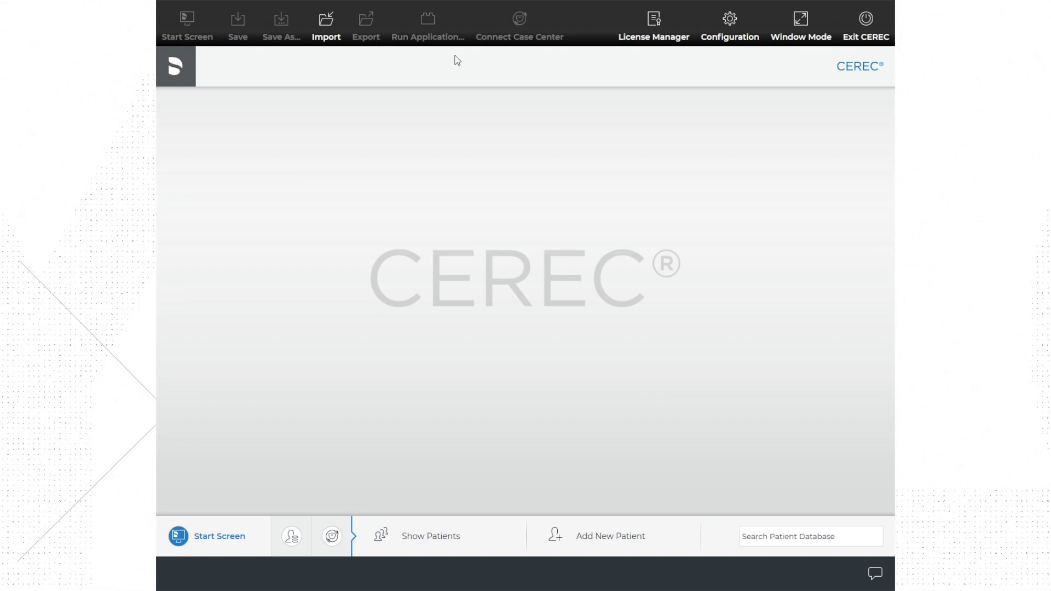
mouse_move(516, 41)
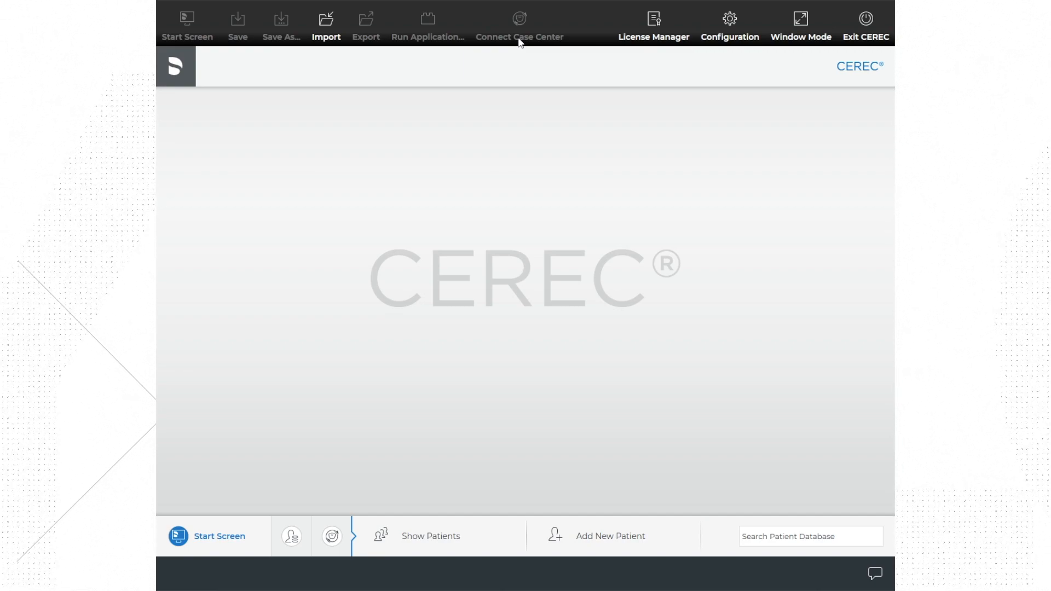
mouse_move(651, 47)
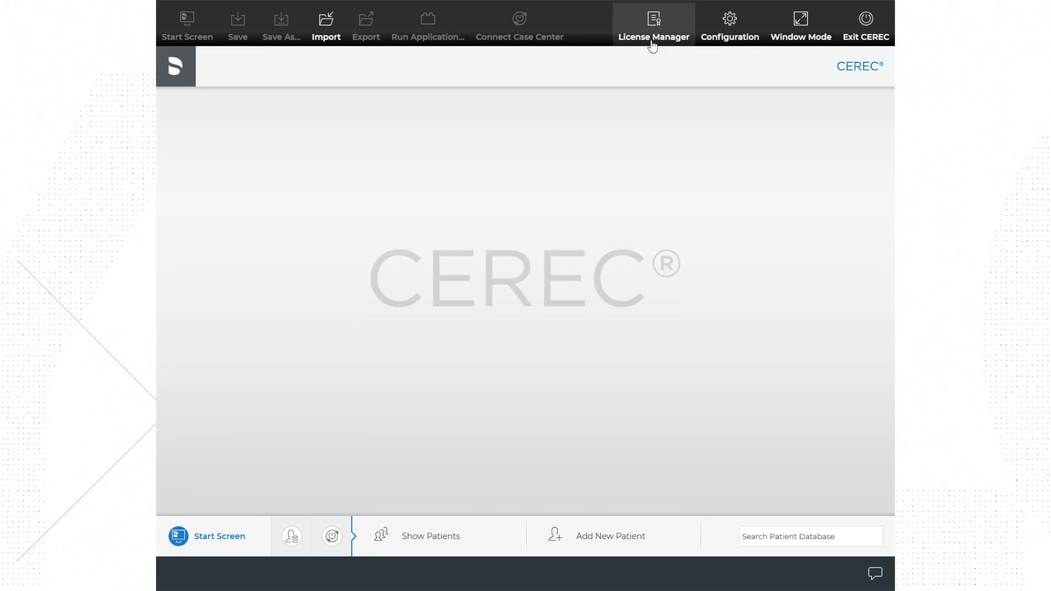
mouse_move(729, 23)
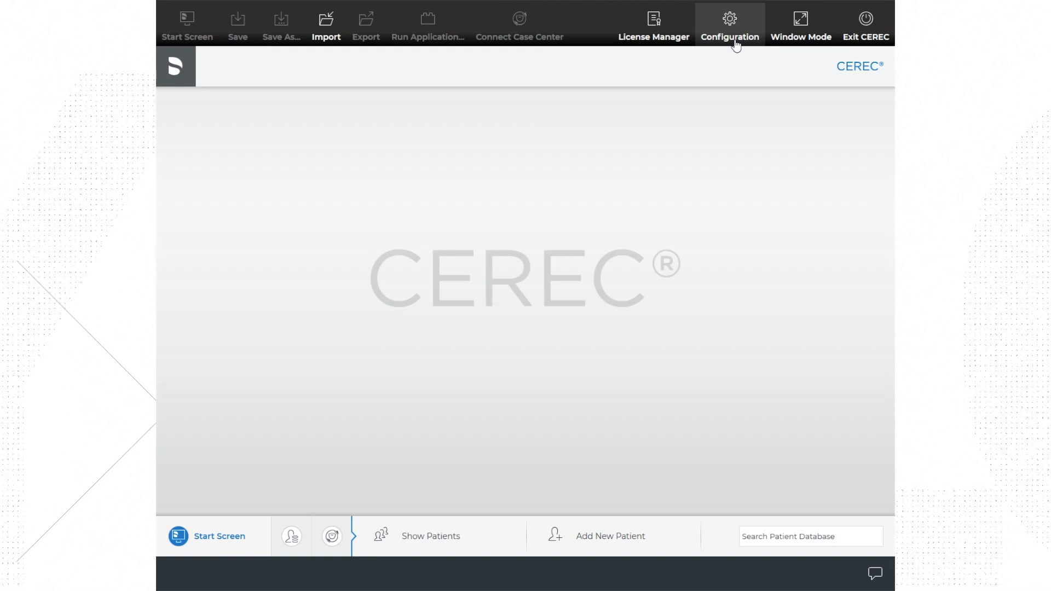
mouse_move(800, 25)
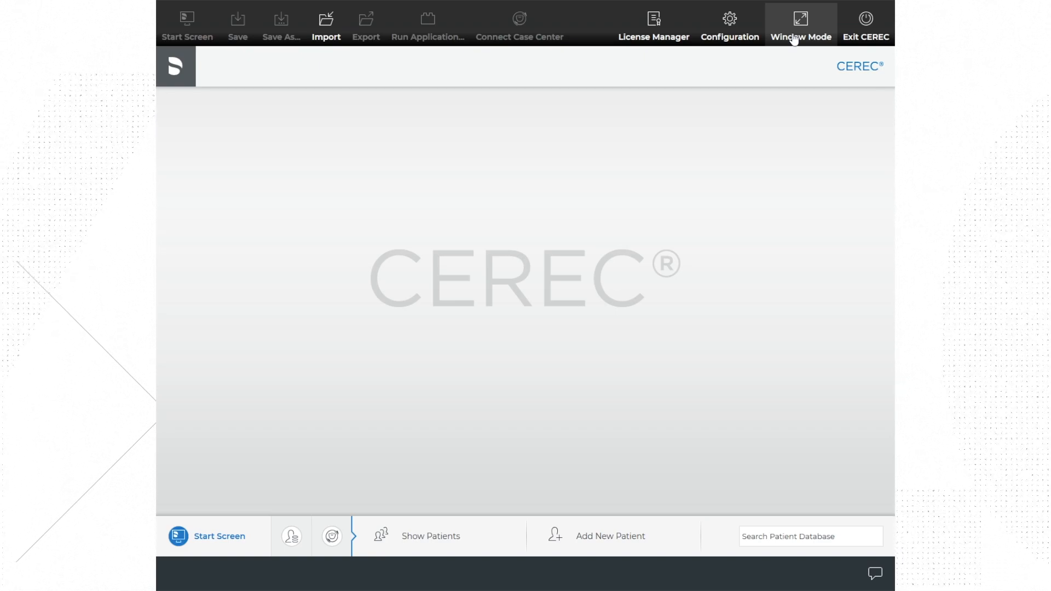
Switch CEREC to Window Mode, then restore it to full screen.
click(800, 25)
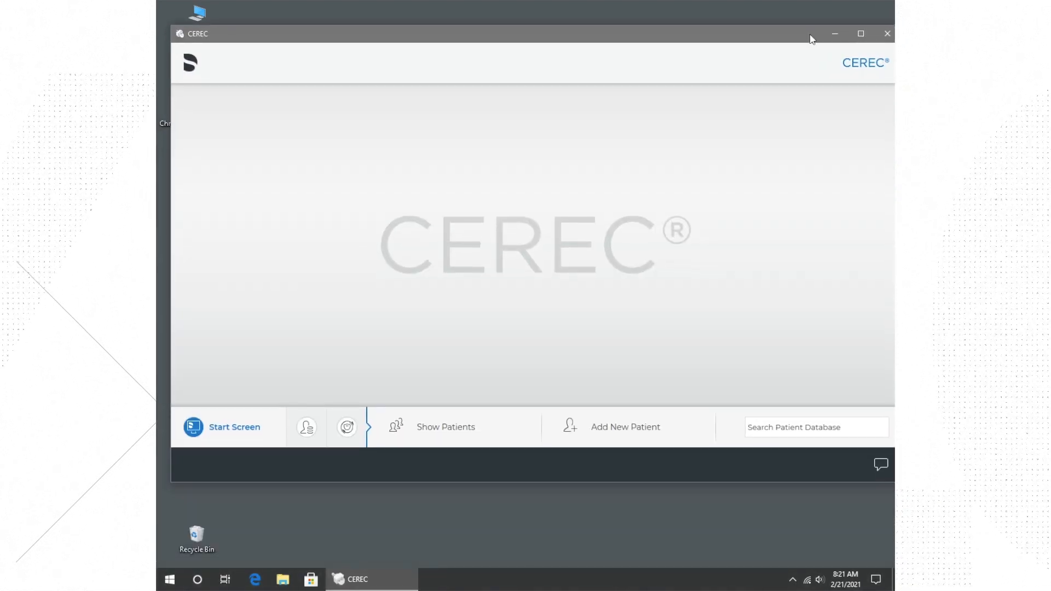
click(860, 33)
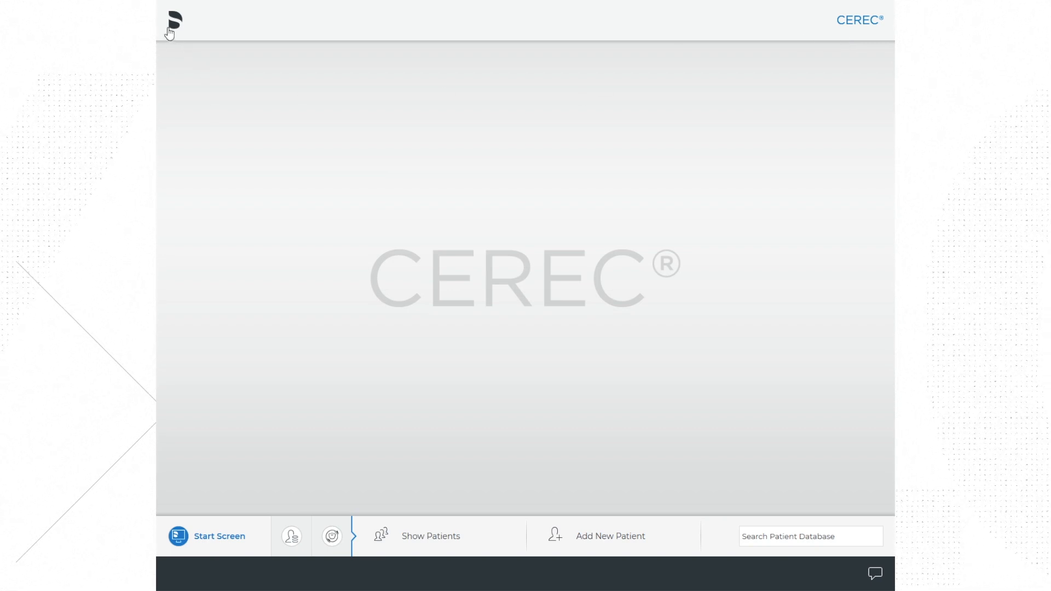
click(173, 20)
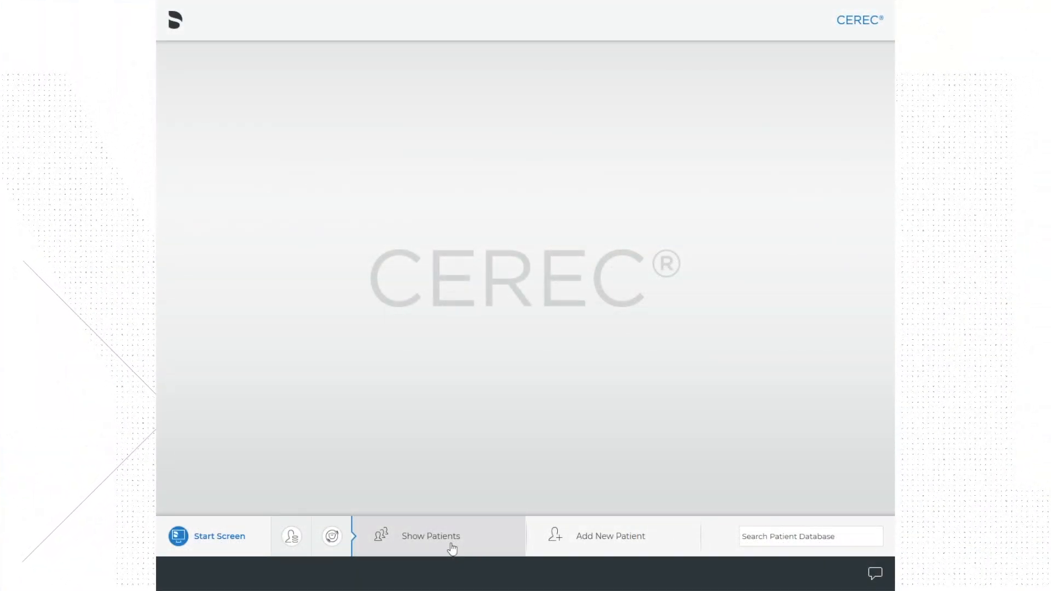
click(809, 536)
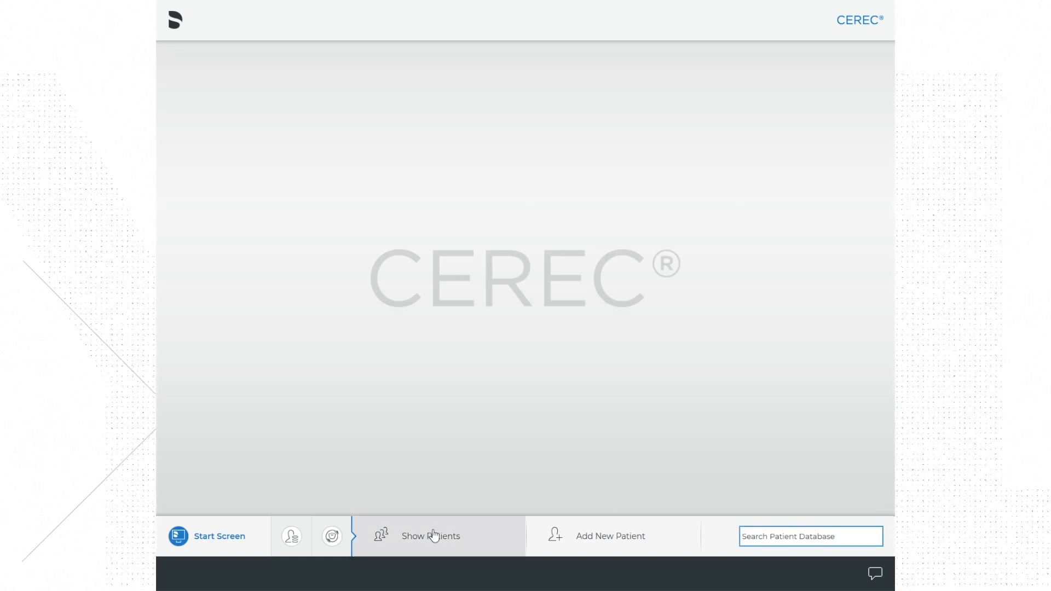
mouse_move(482, 538)
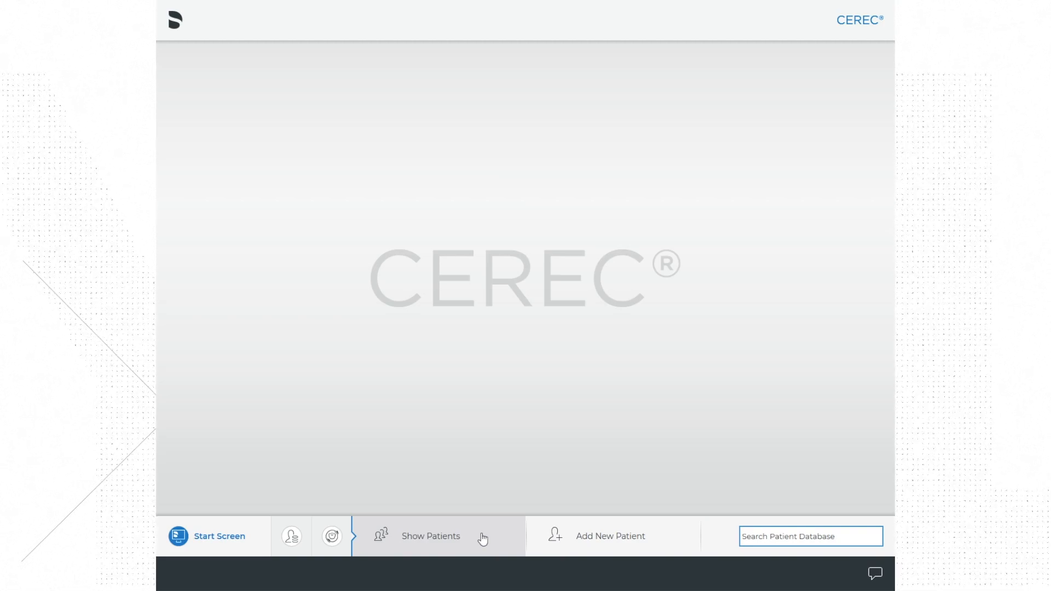
mouse_move(291, 535)
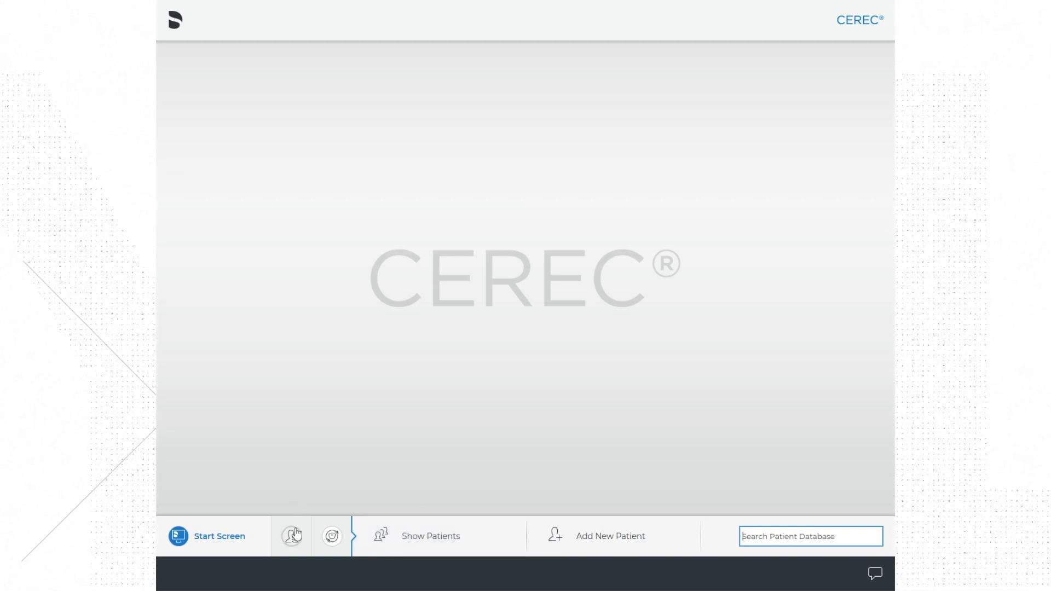
mouse_move(291, 535)
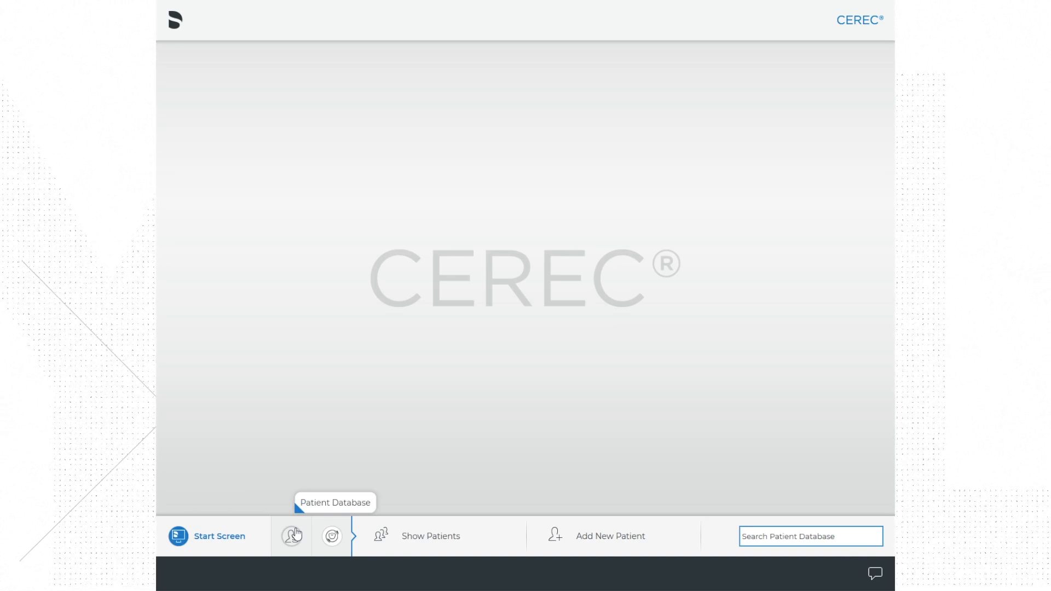
mouse_move(460, 469)
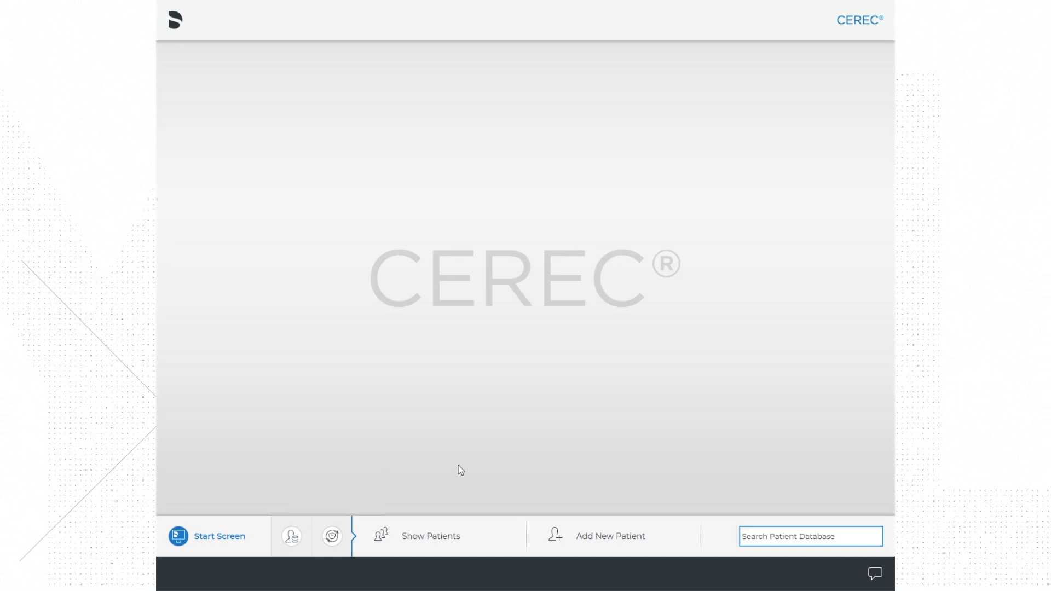
mouse_move(635, 531)
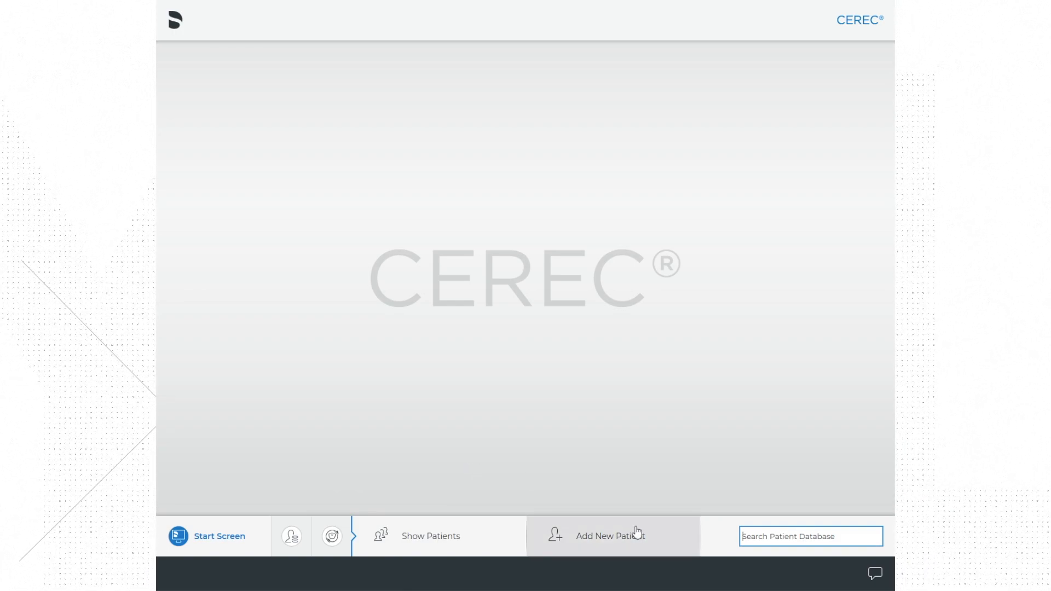
mouse_move(649, 543)
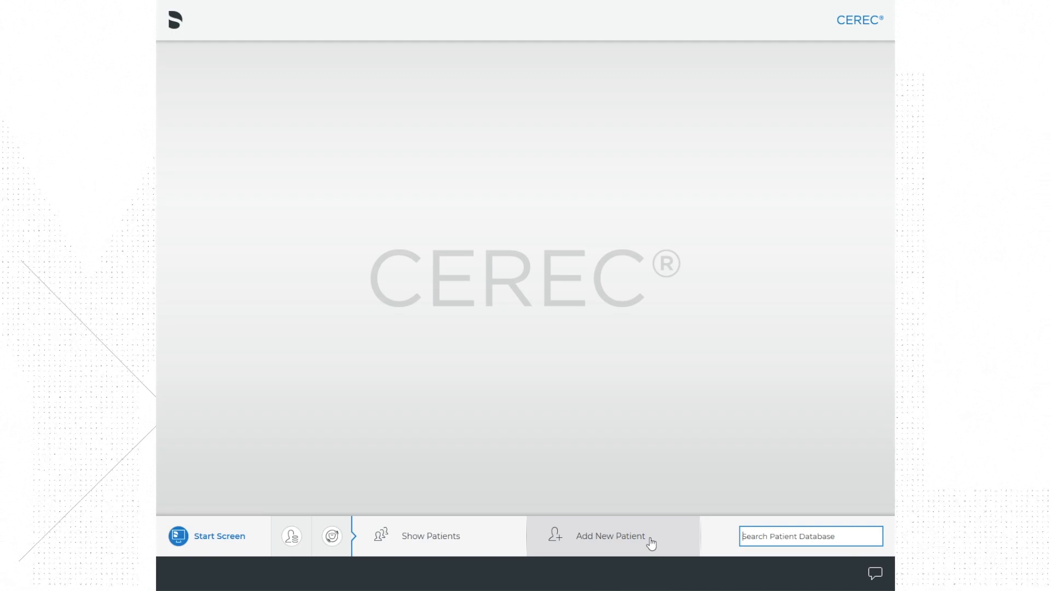
Start a new patient record with the cursor in the Last Name field.
click(610, 535)
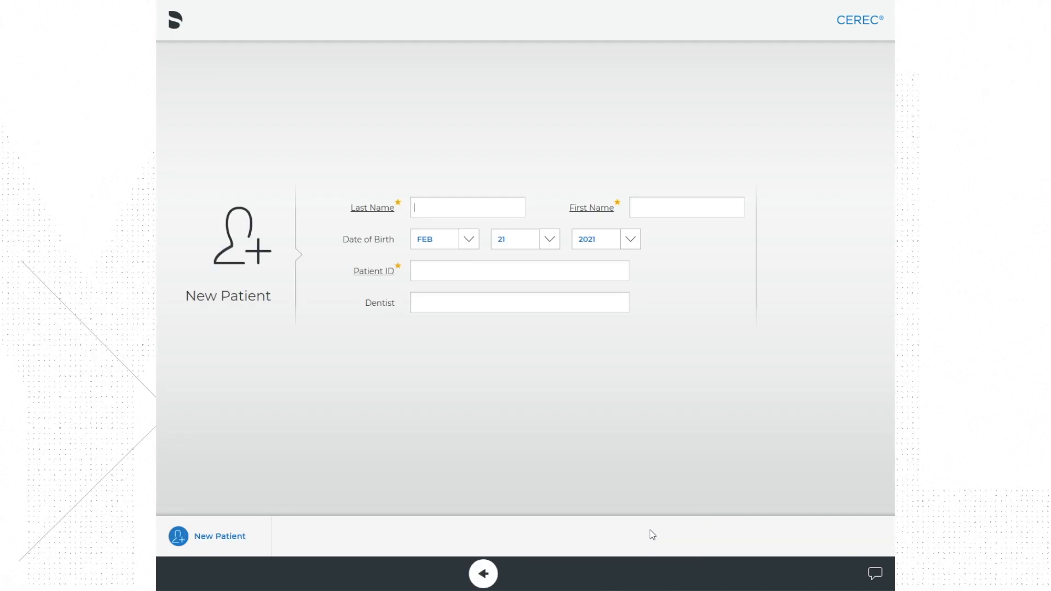
mouse_move(528, 468)
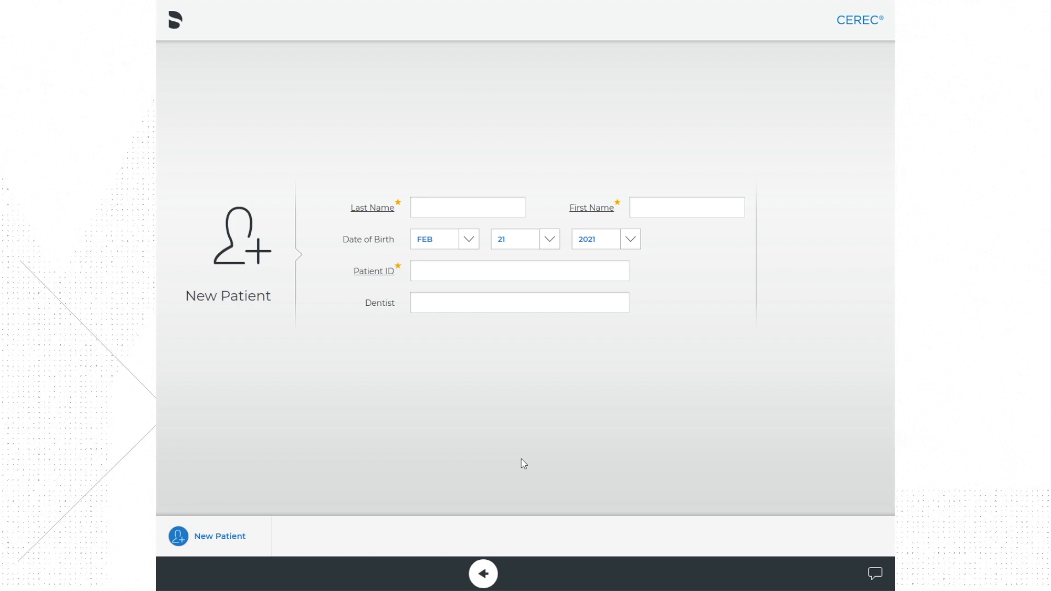
click(467, 207)
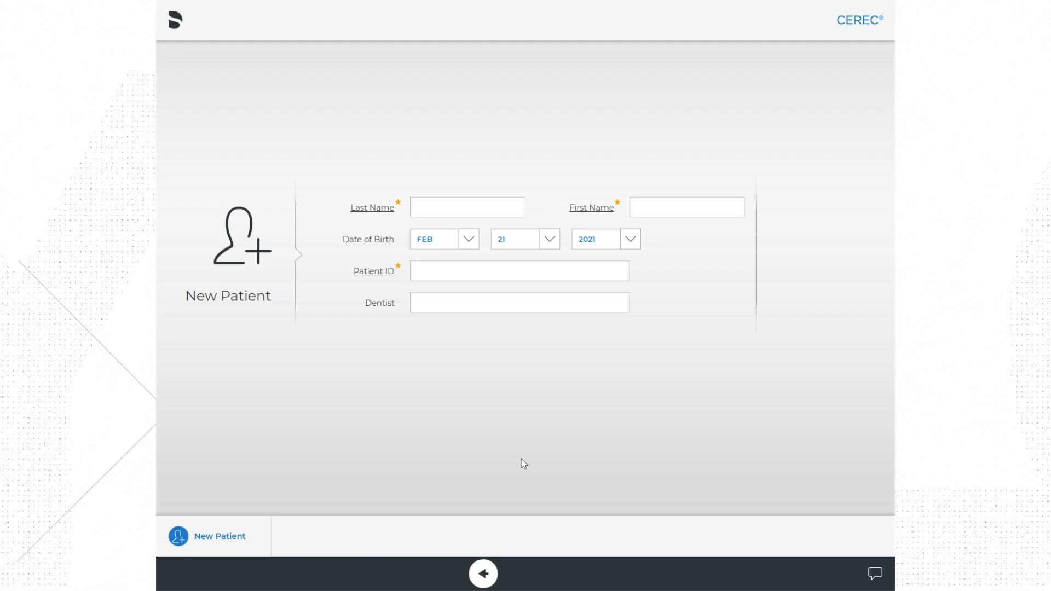
click(466, 206)
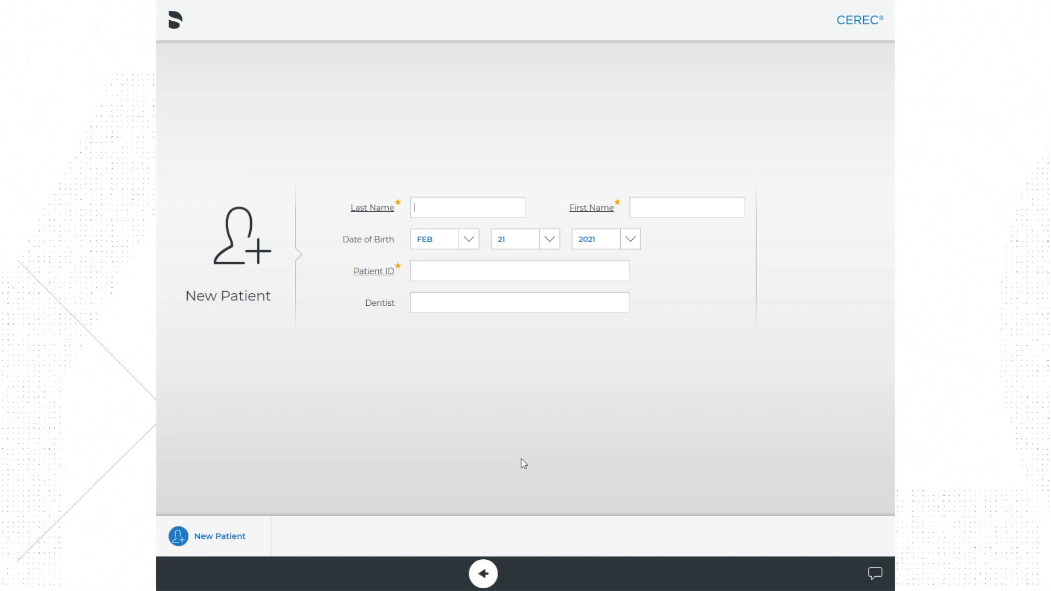
Enter the patient's name: last name doe, first name joe.
text(doe)
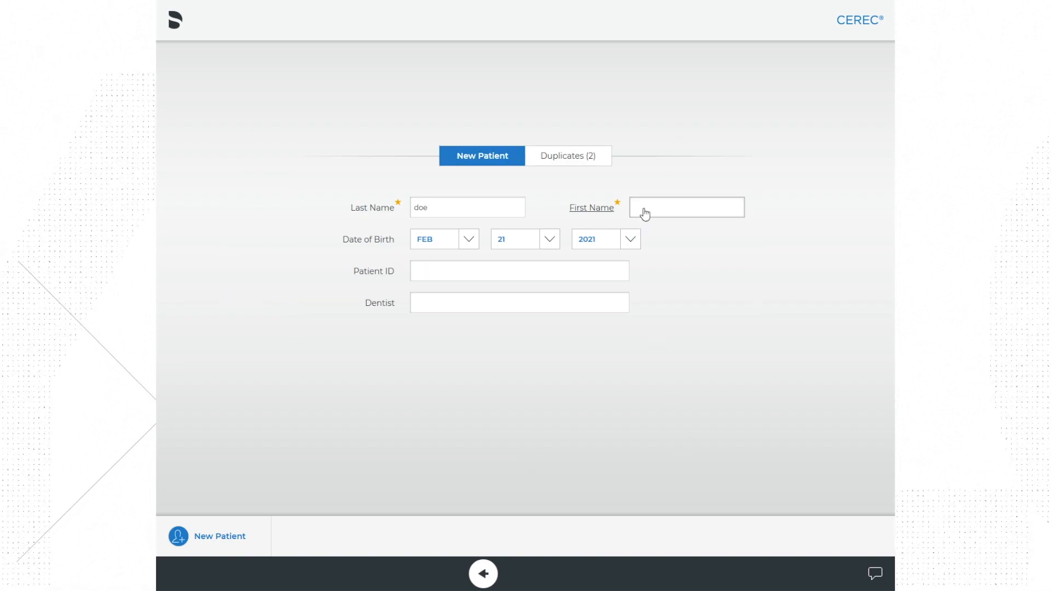
text(jd)
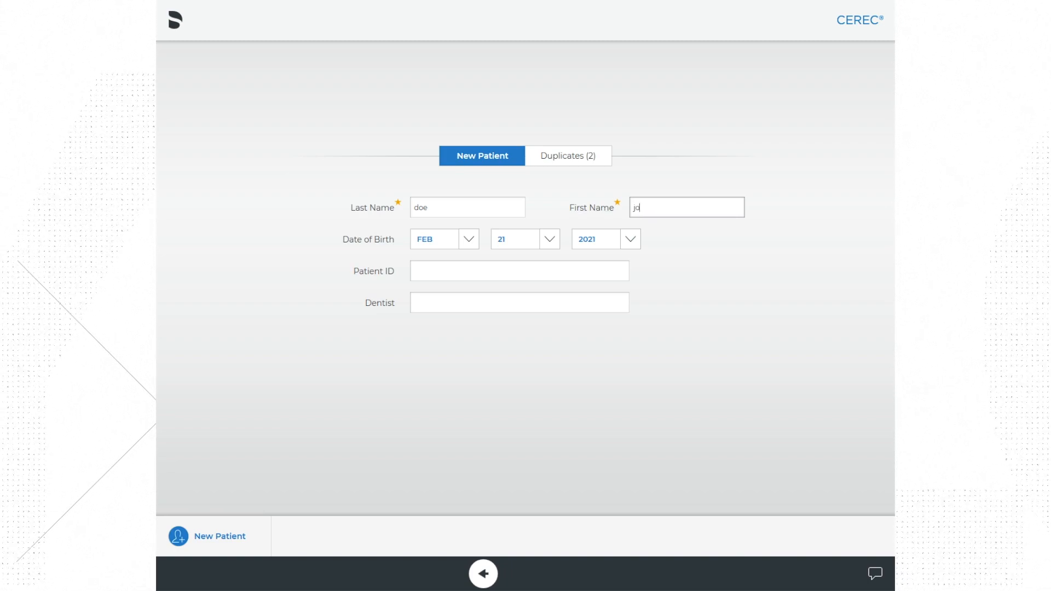
text(oe)
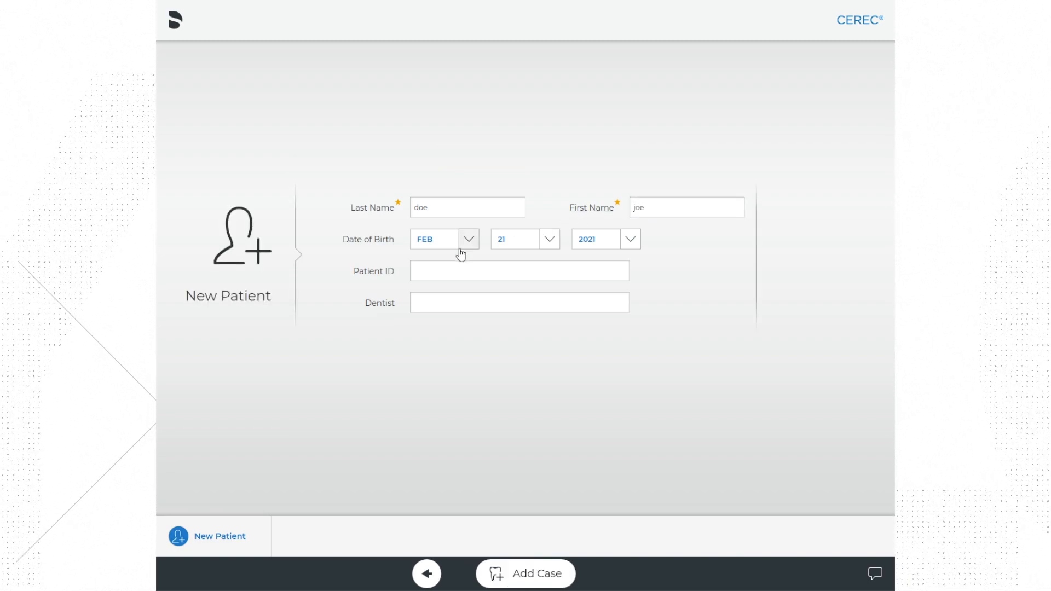
Enter patient ID 9876 and dentist bullock, then choose Add Case.
click(518, 270)
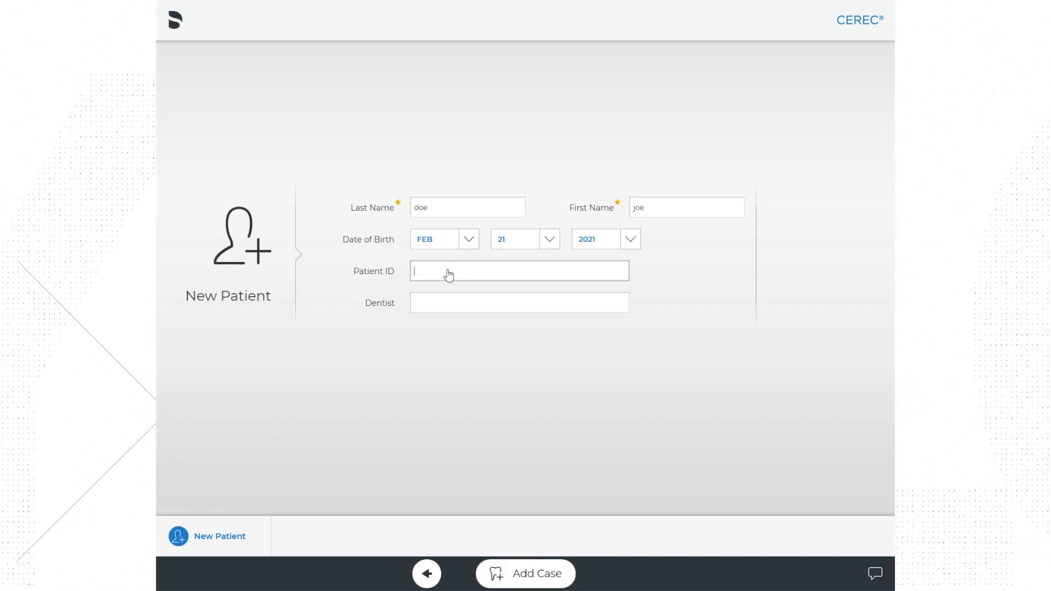
text(9)
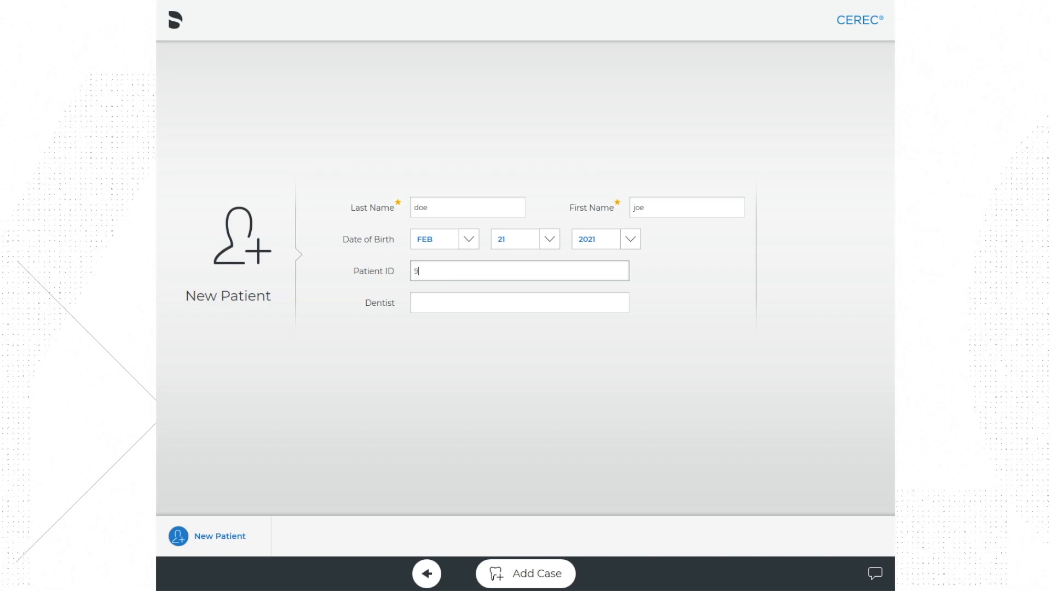
text(876)
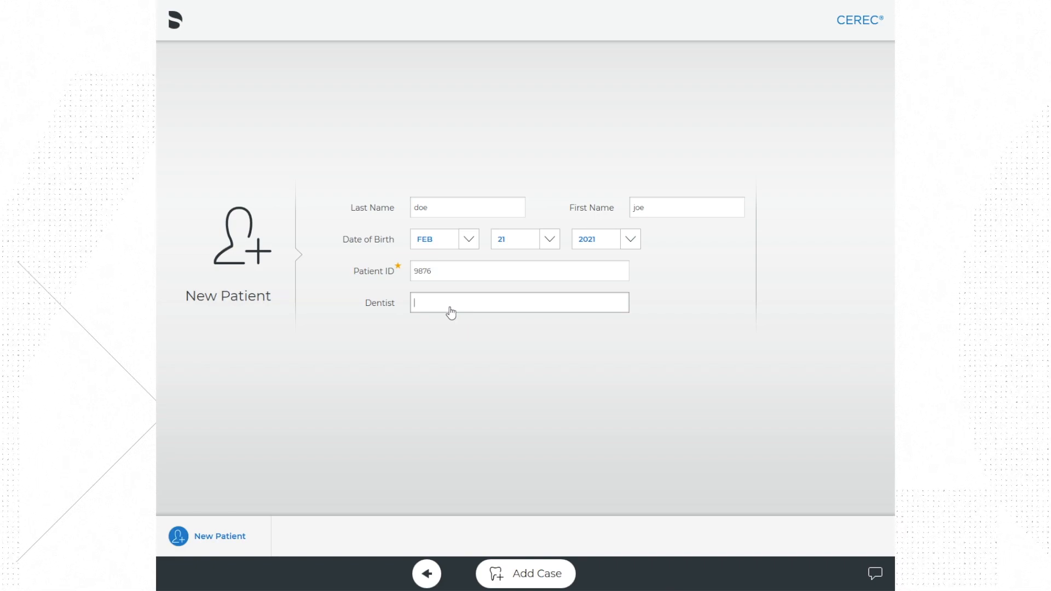
text(bu)
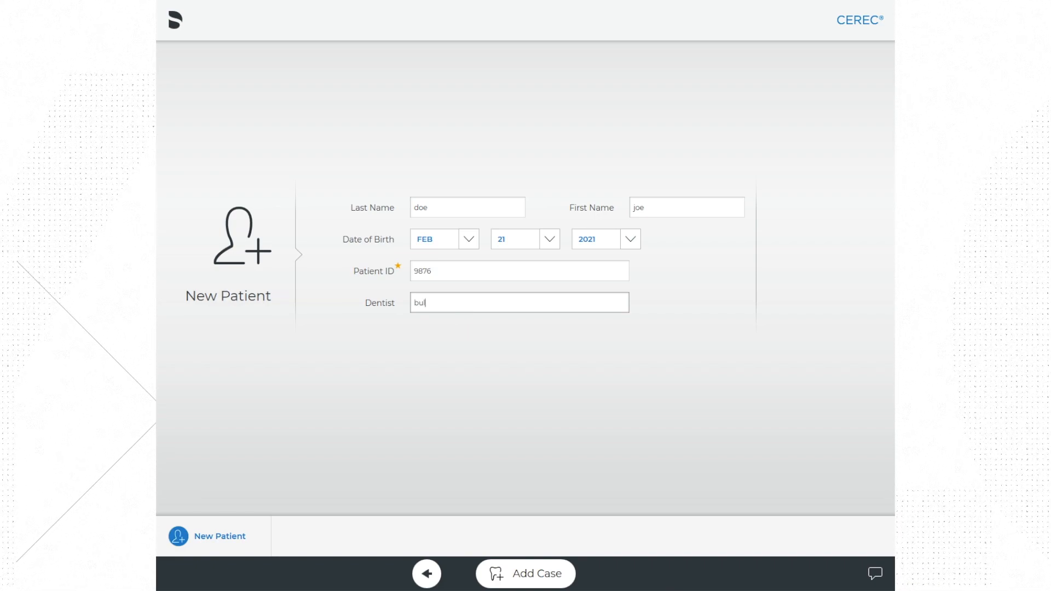
text(llock)
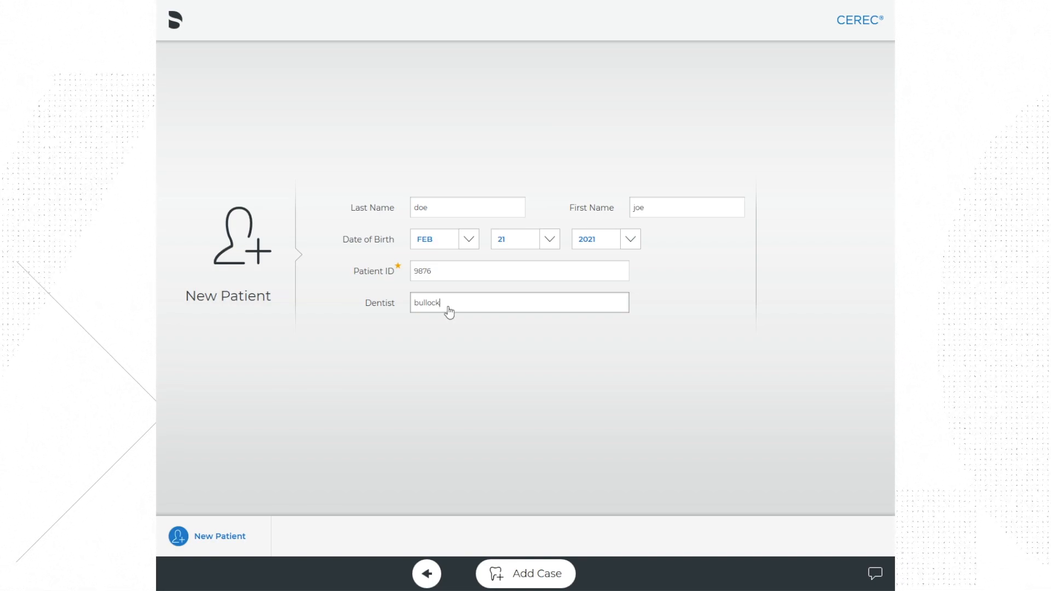
mouse_move(529, 322)
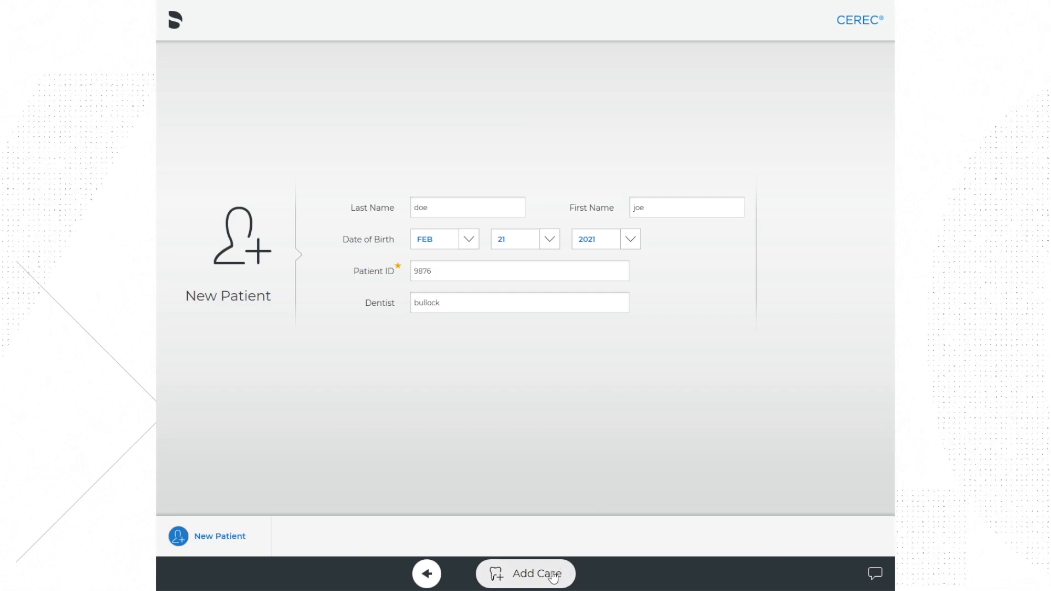
click(525, 573)
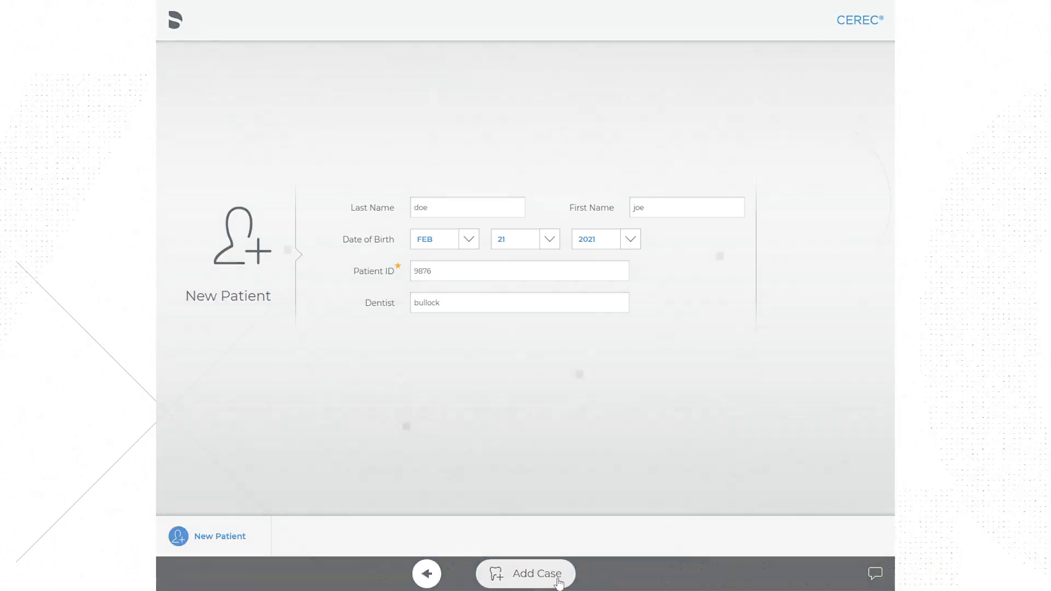